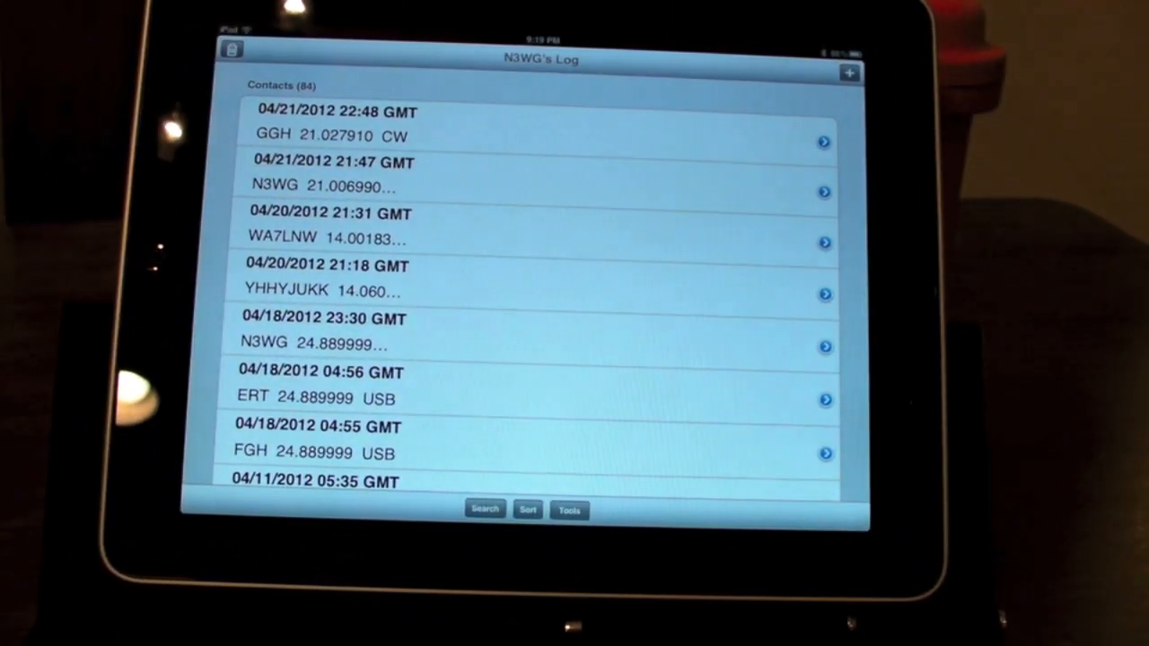
- Start a new contact entry, prefilled with CW mode, 14.006620 and 599 reports
{"action": "left_click", "coordinate": [848, 72]}
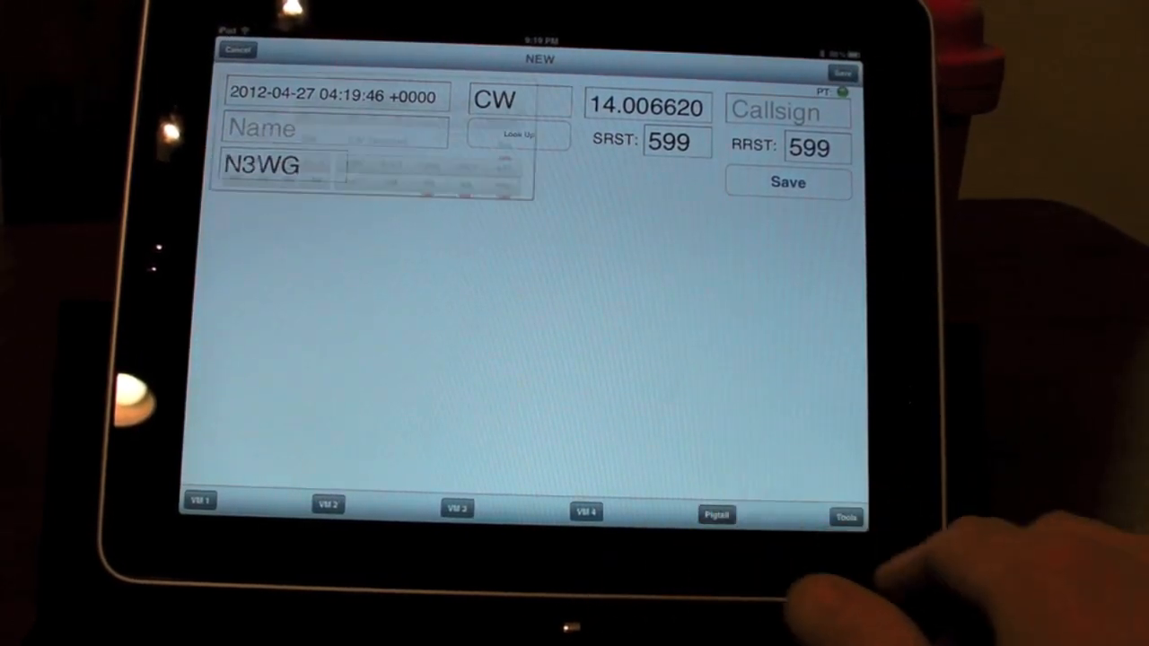
- Show the Pigtail Elecraft KX3 rig control panel together with the Send CW terminal
{"action": "left_click", "coordinate": [717, 513]}
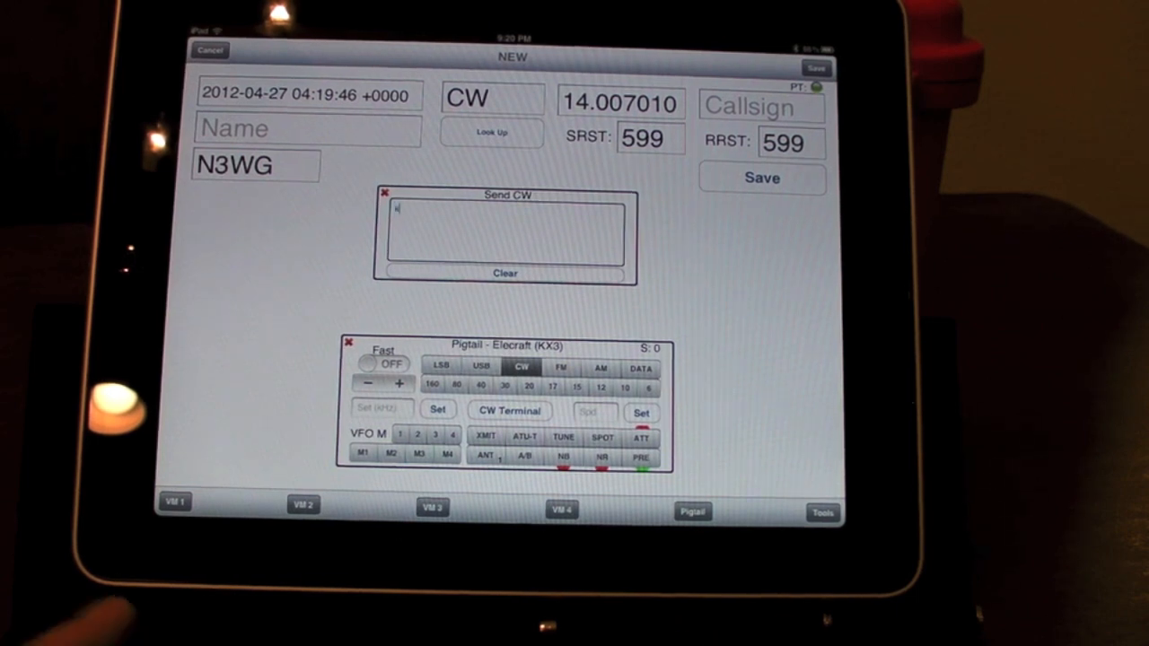
{"action": "type", "text": "kg4kfy de n3wg"}
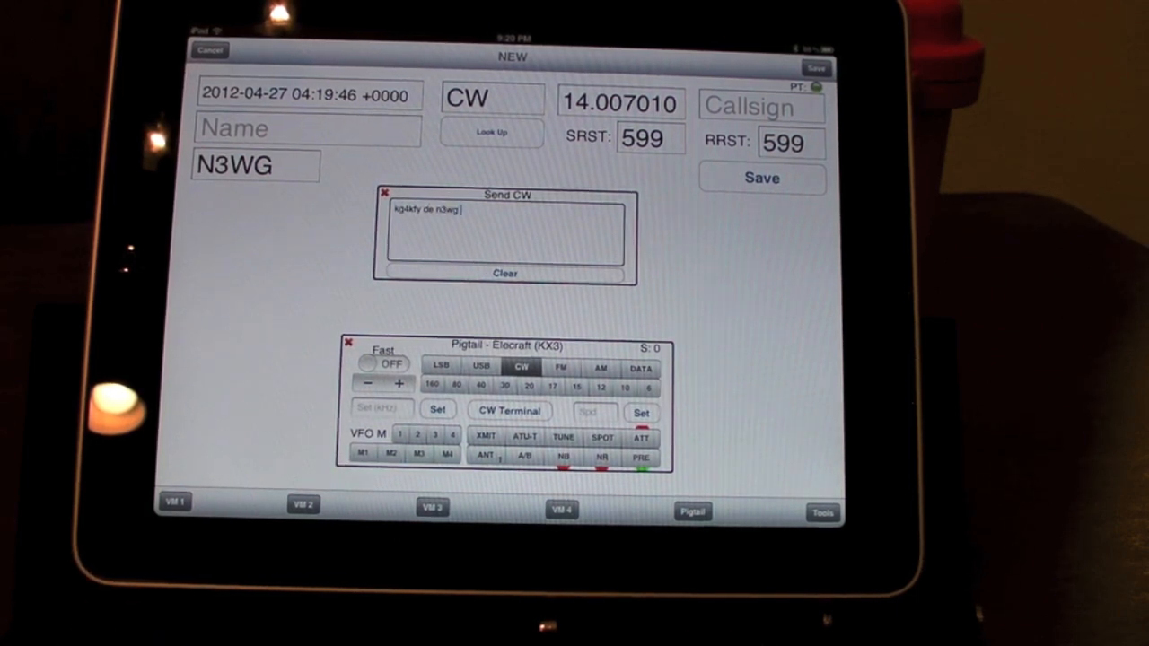
{"action": "type", "text": "ur rst 5nn 5nn=gl"}
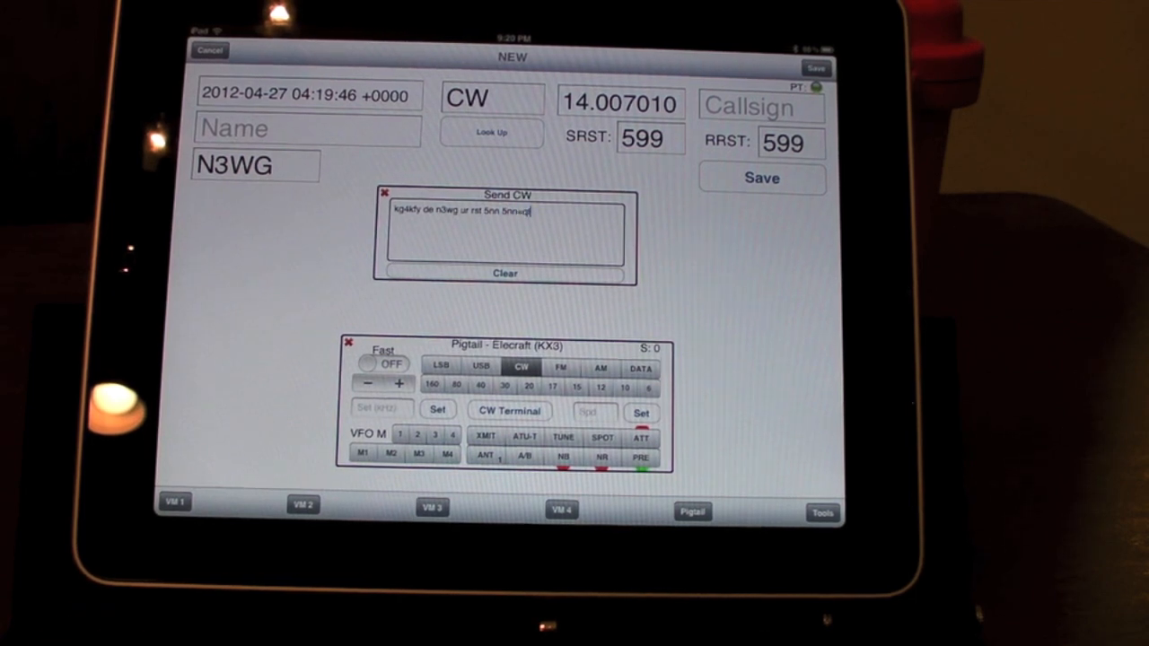
{"action": "type", "text": "th sunnyvale, ca=btu de n3wg"}
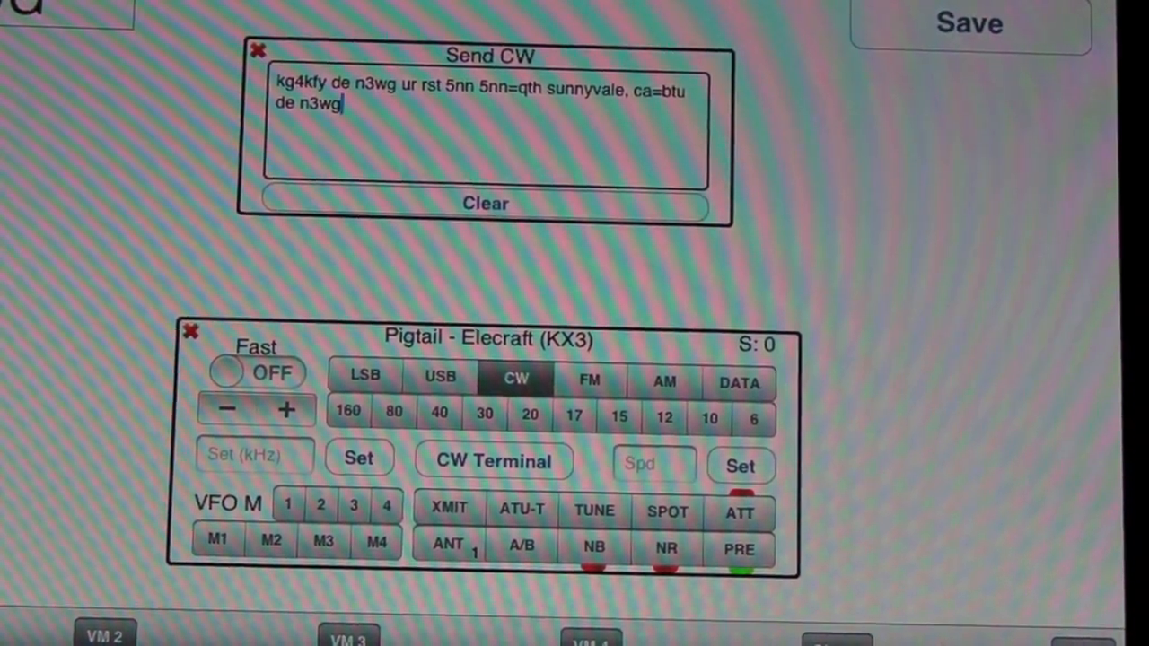
{"action": "left_click", "coordinate": [485, 205]}
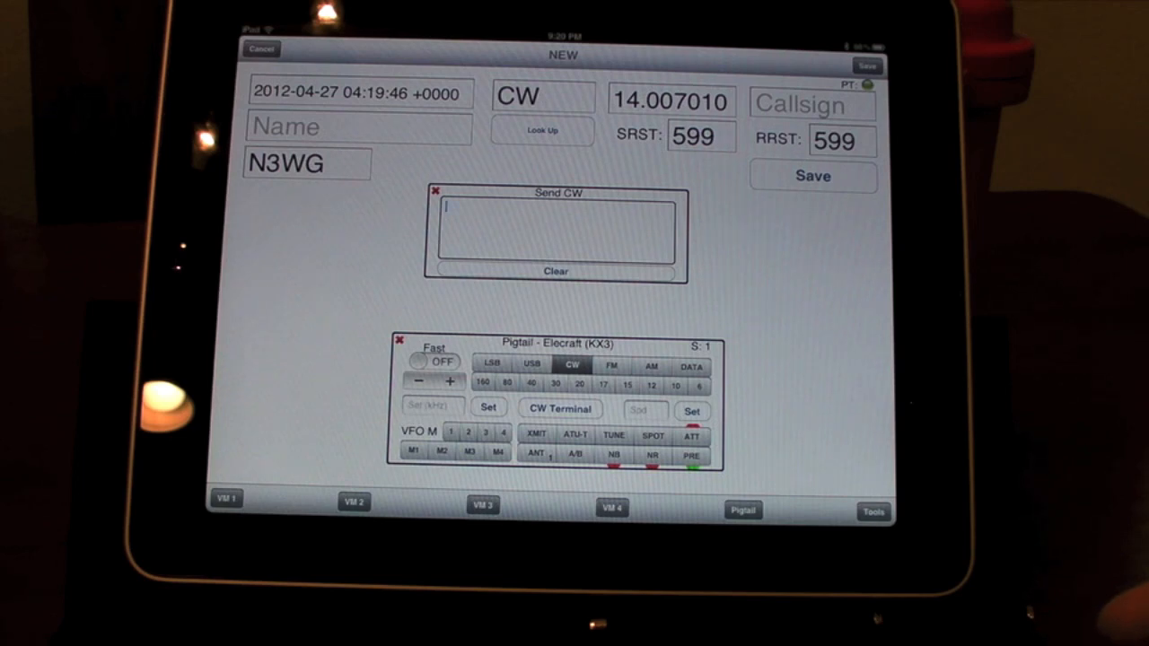
- Send a short 'hello there' CW message, then clear the terminal again
{"action": "left_click", "coordinate": [556, 230]}
{"action": "type", "text": "hello"}
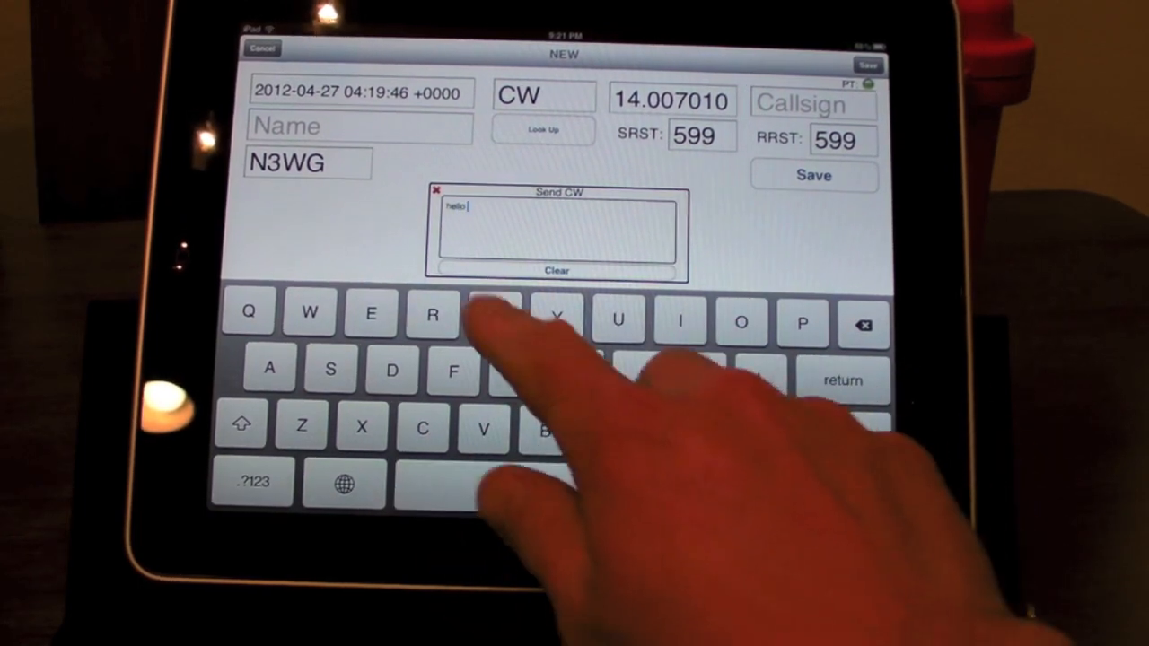
{"action": "type", "text": "there"}
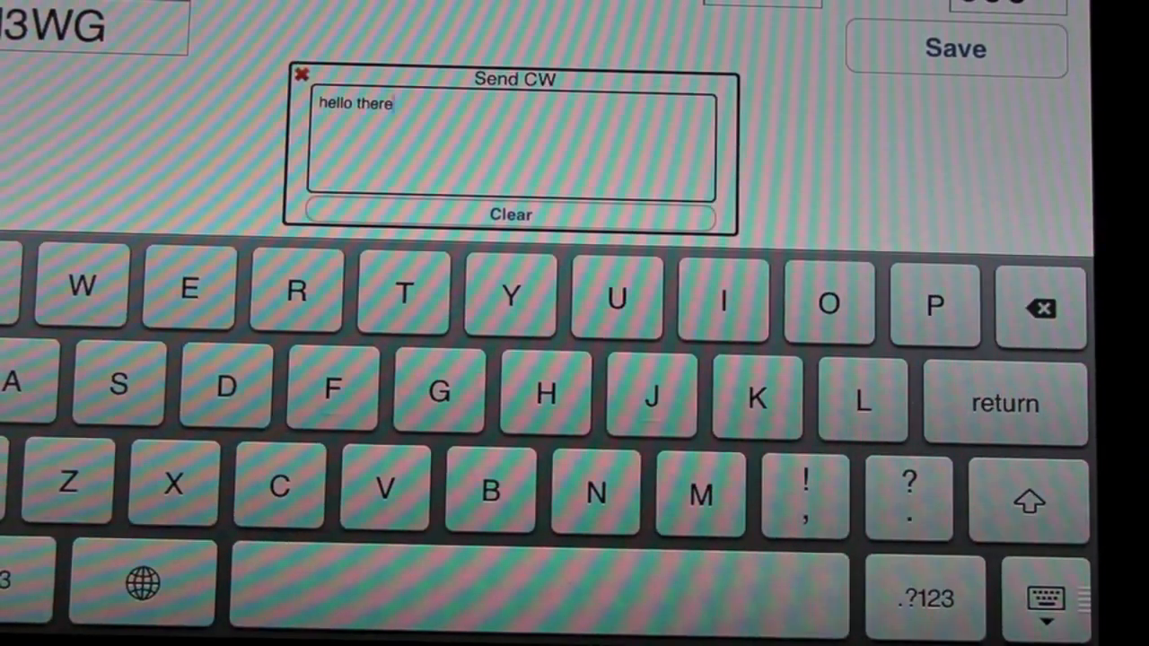
{"action": "left_click", "coordinate": [510, 213]}
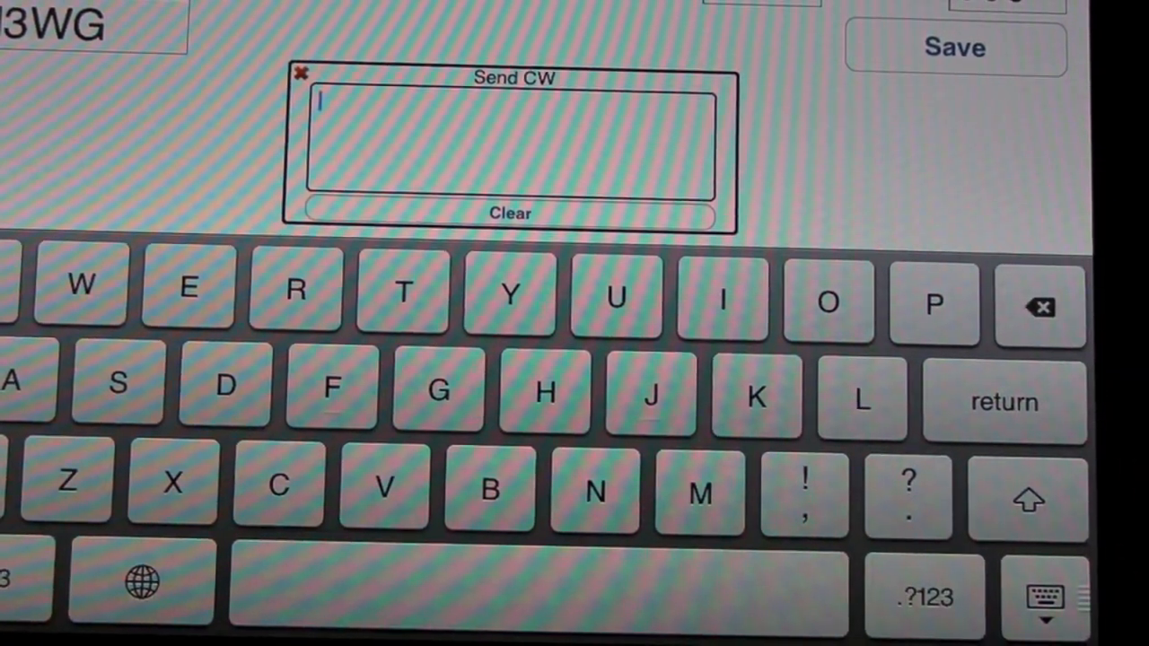